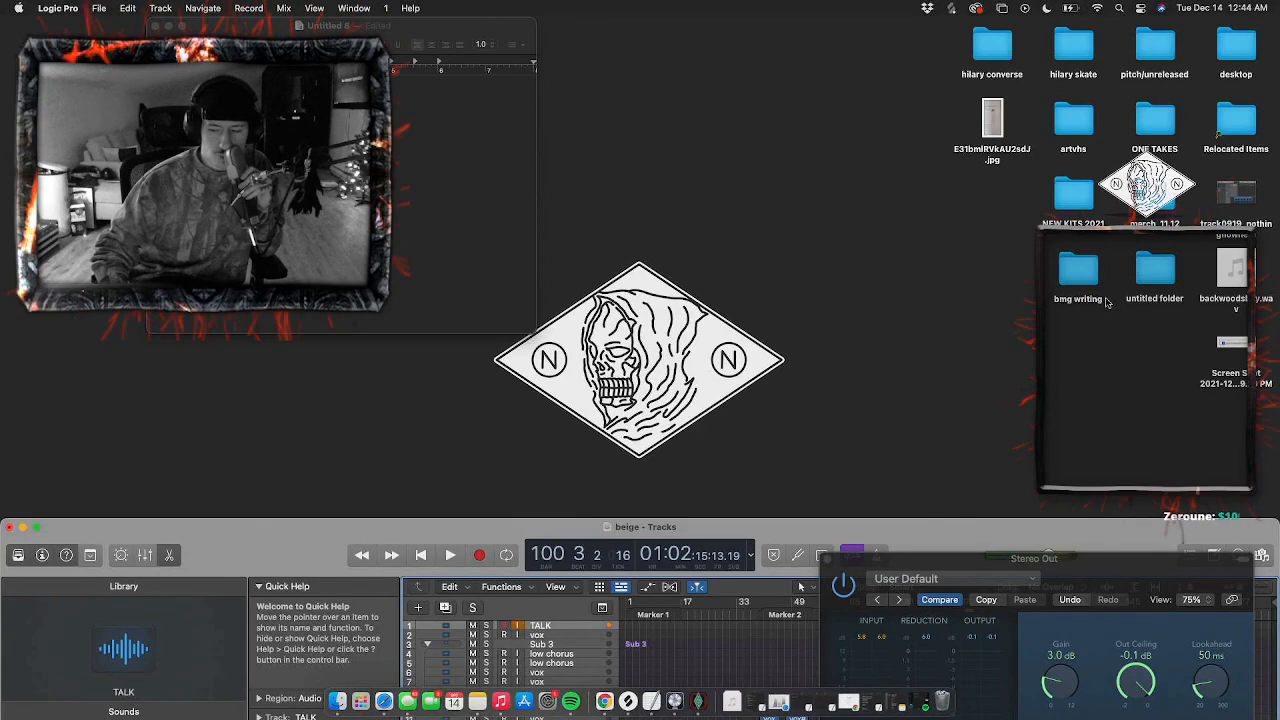
- Open backwoodsboy.wav from the desktop folder in Quick Look so the beat plays
double_click(1222, 270)
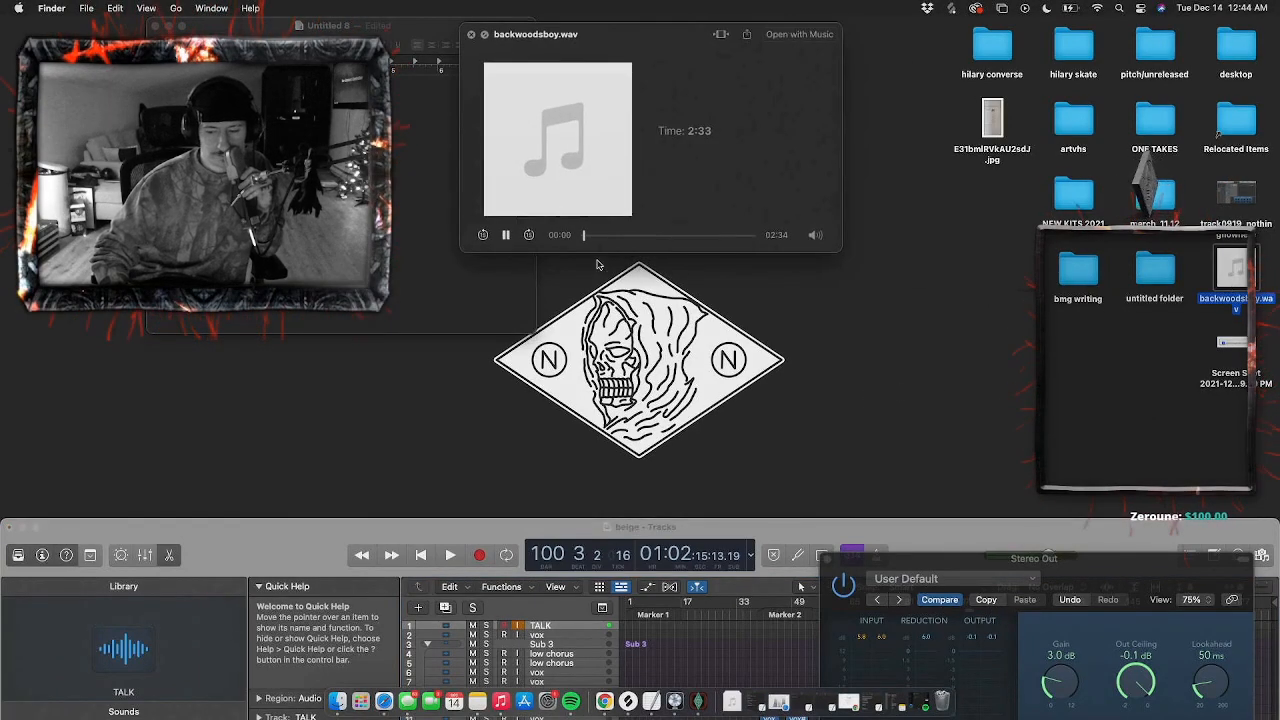